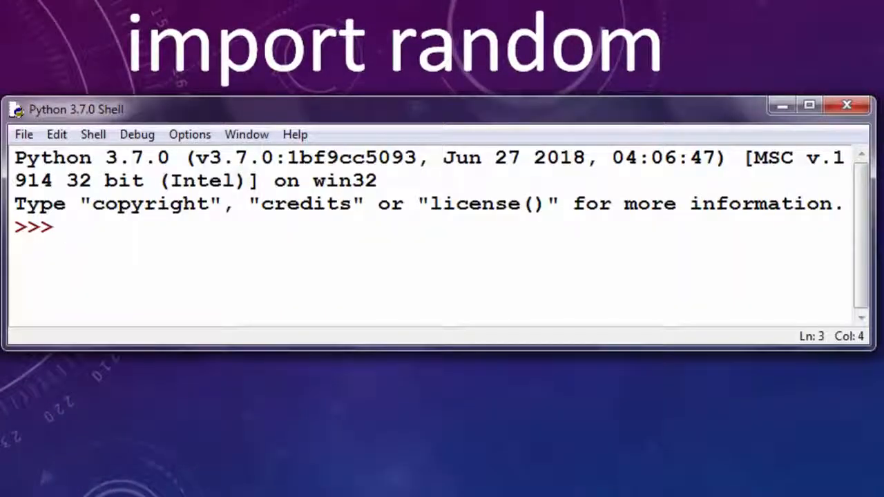
type("import")
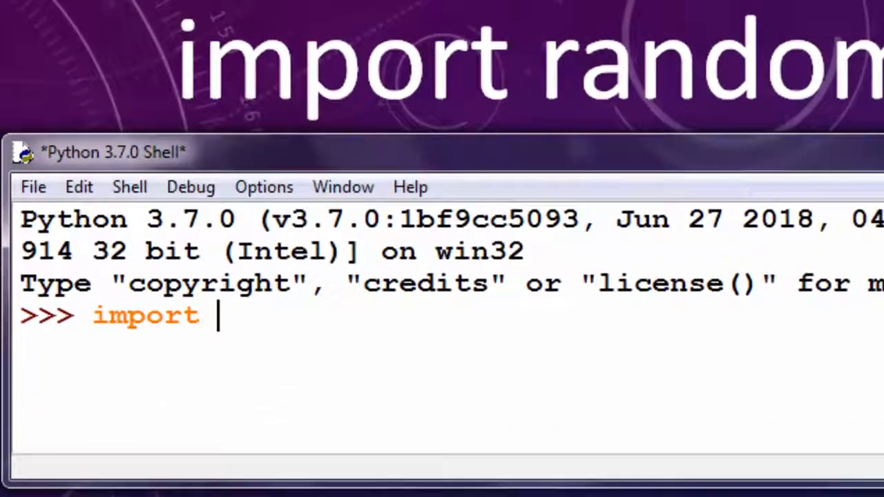
type("rad")
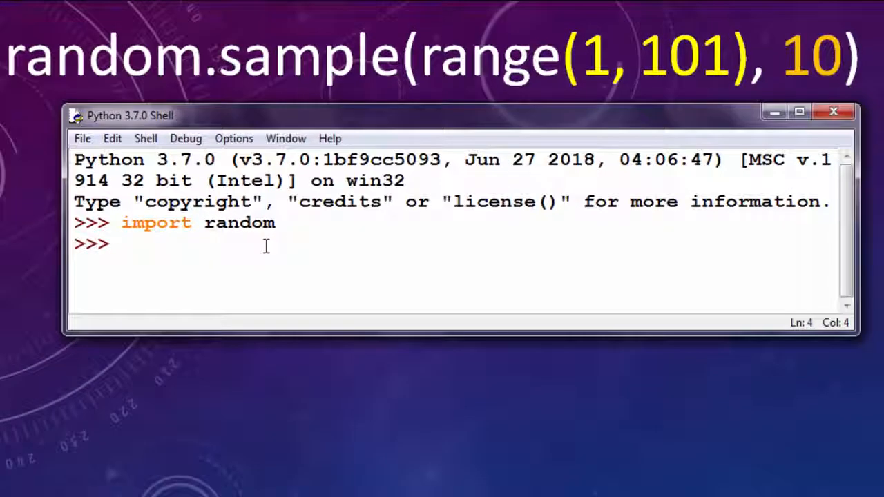
type("ra")
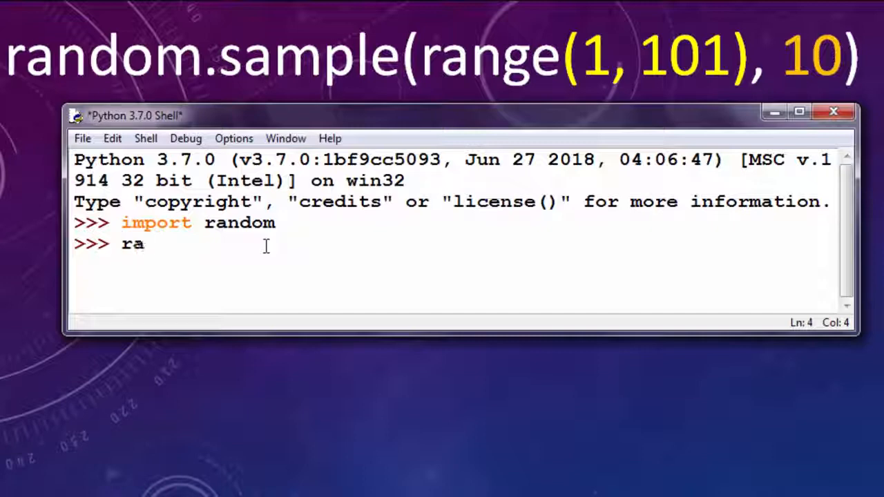
type("ndom.sample")
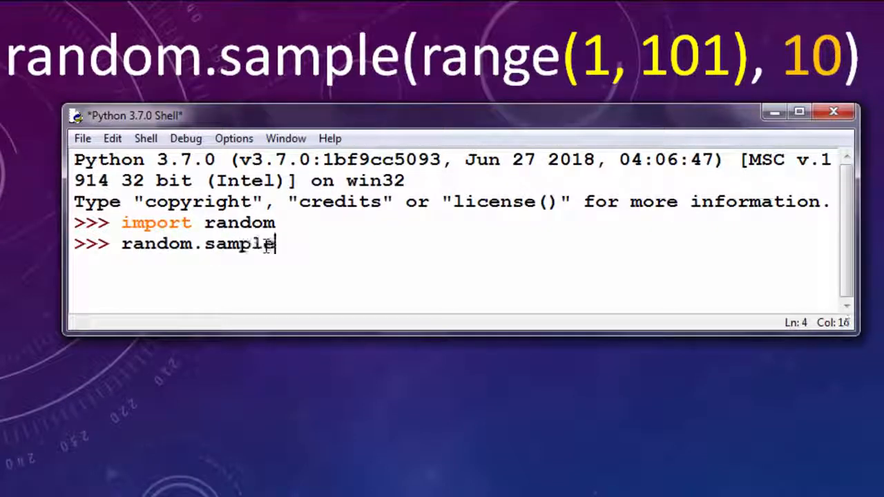
type("(rang")
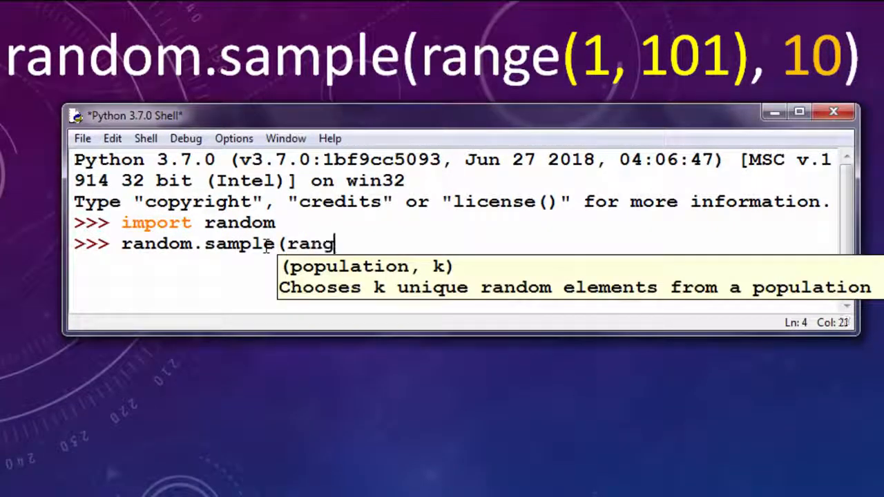
type("e(1,101")
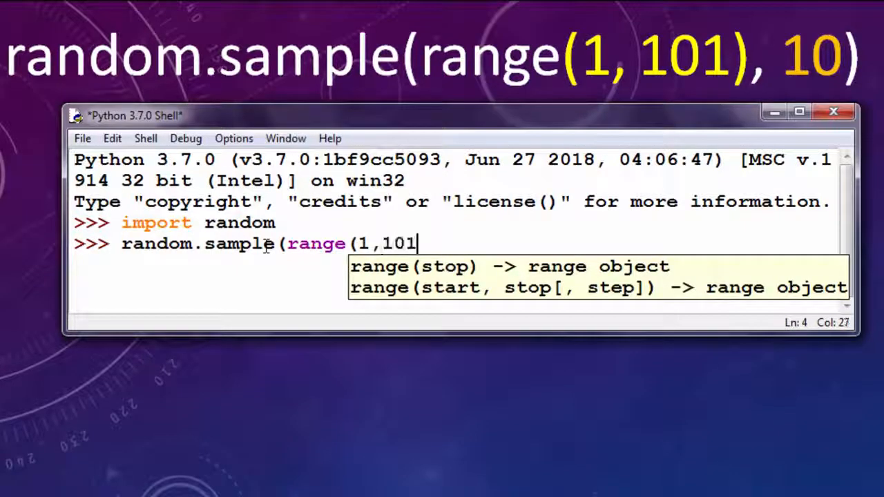